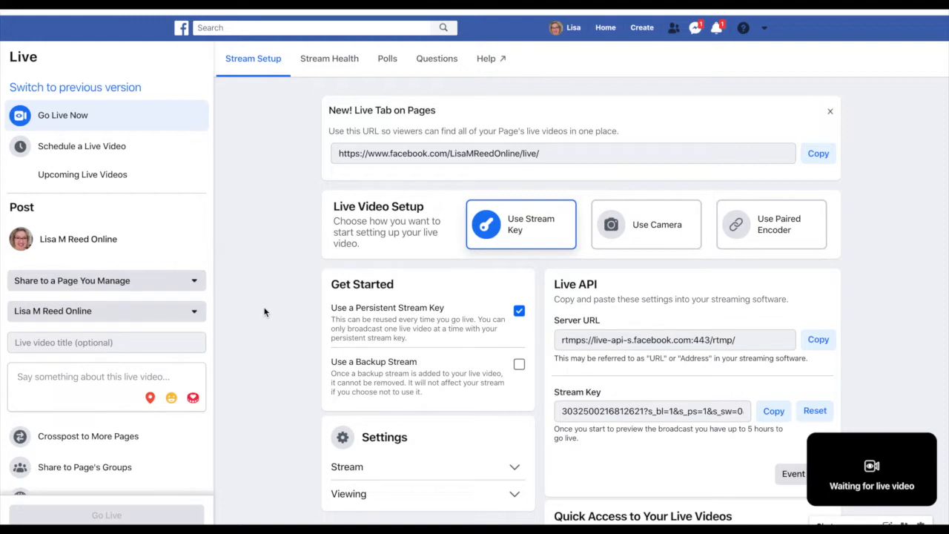
mouse_move(247, 164)
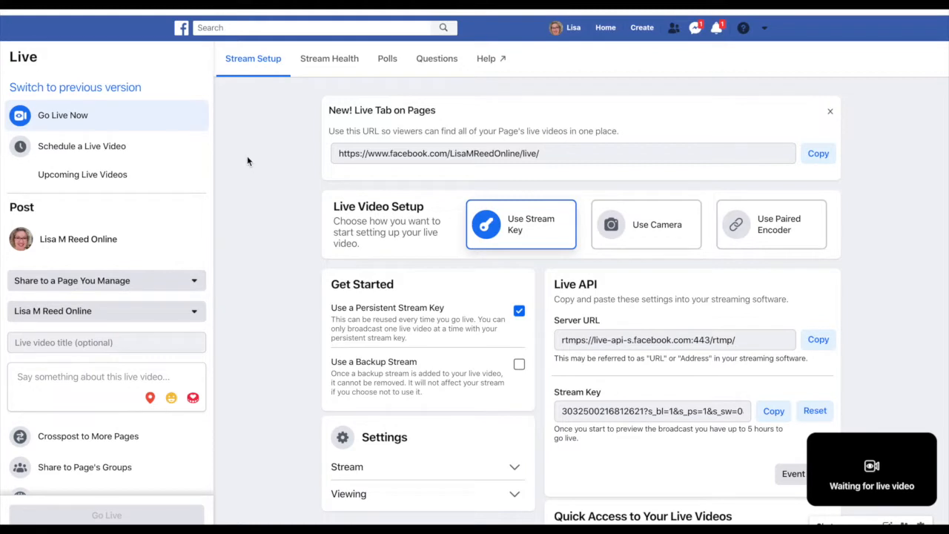
mouse_move(185, 151)
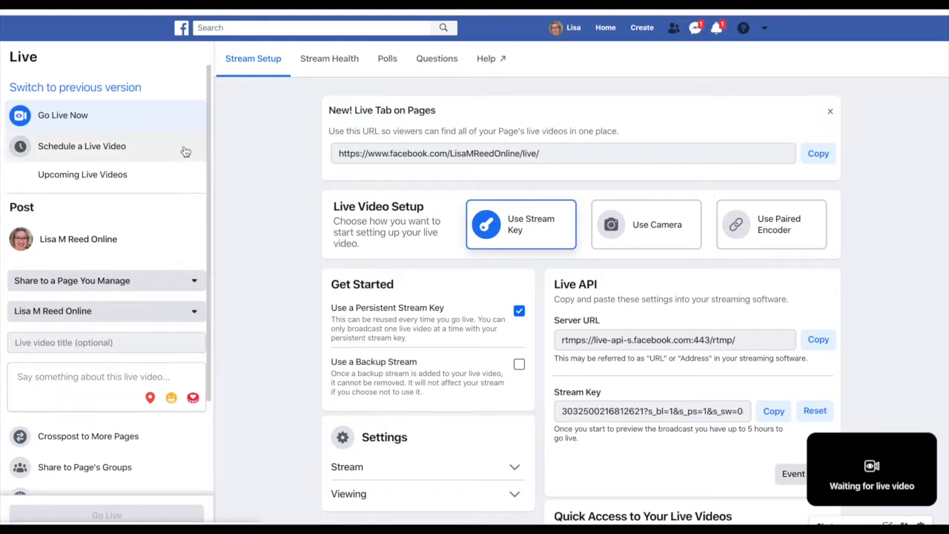
mouse_move(174, 161)
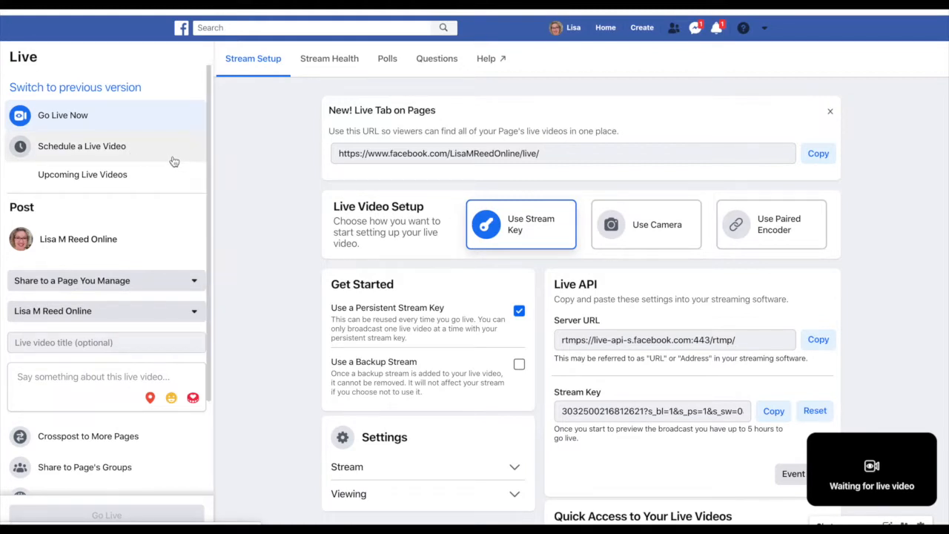
mouse_move(220, 254)
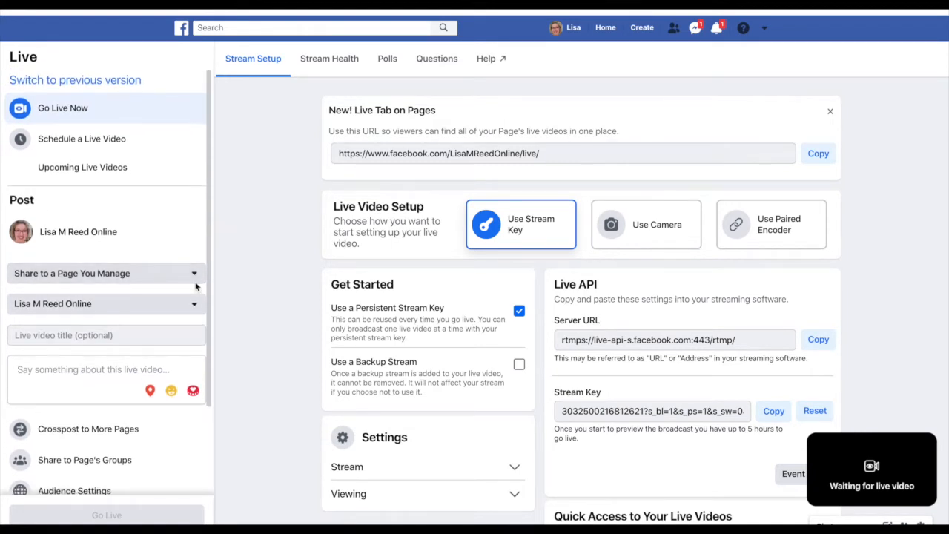
- Browse the Stream Health, Polls and Questions pages, then choose Use Camera as the video source
scroll(down, 3)
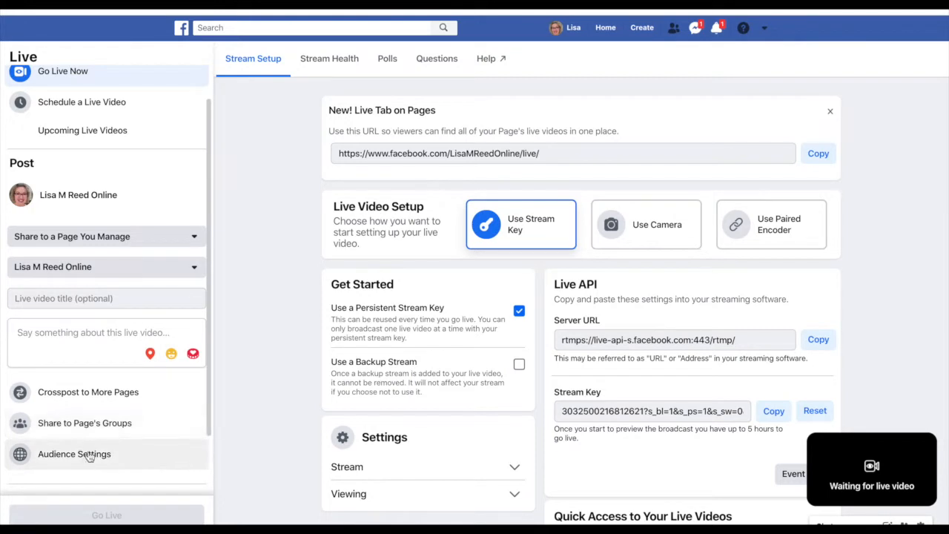
scroll(down, 3)
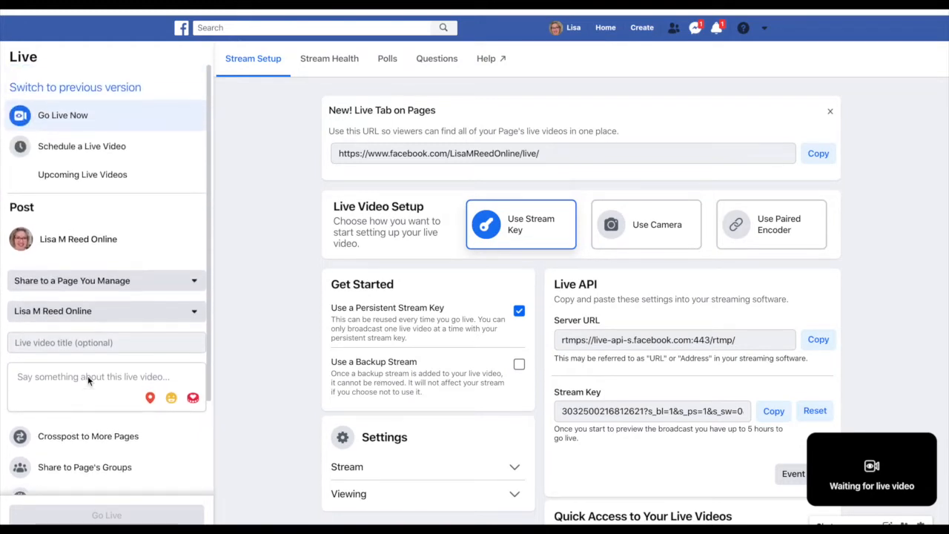
mouse_move(533, 250)
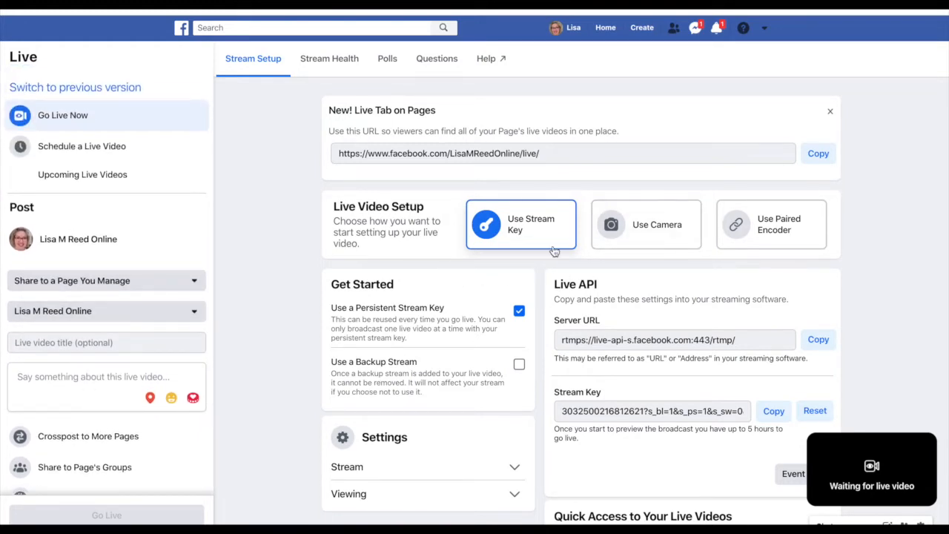
mouse_move(527, 226)
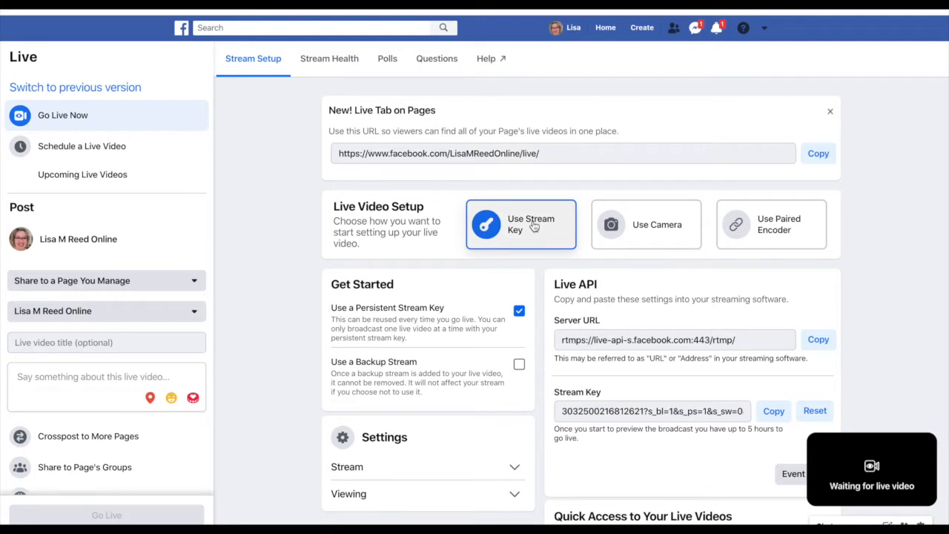
mouse_move(527, 230)
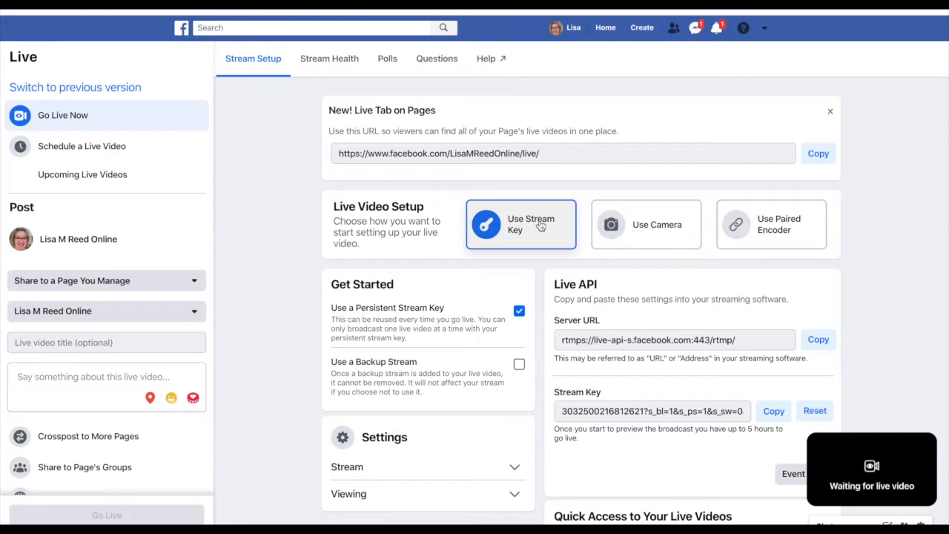
mouse_move(761, 236)
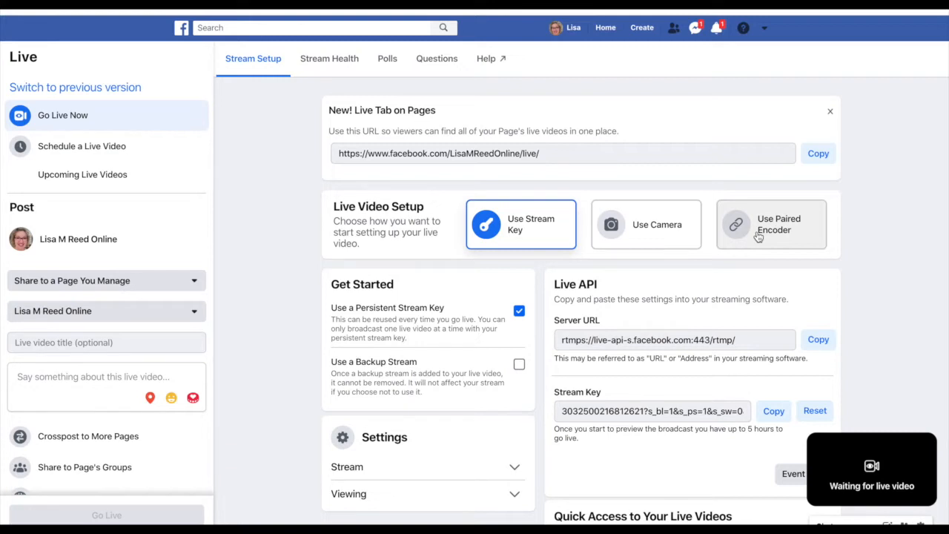
mouse_move(357, 94)
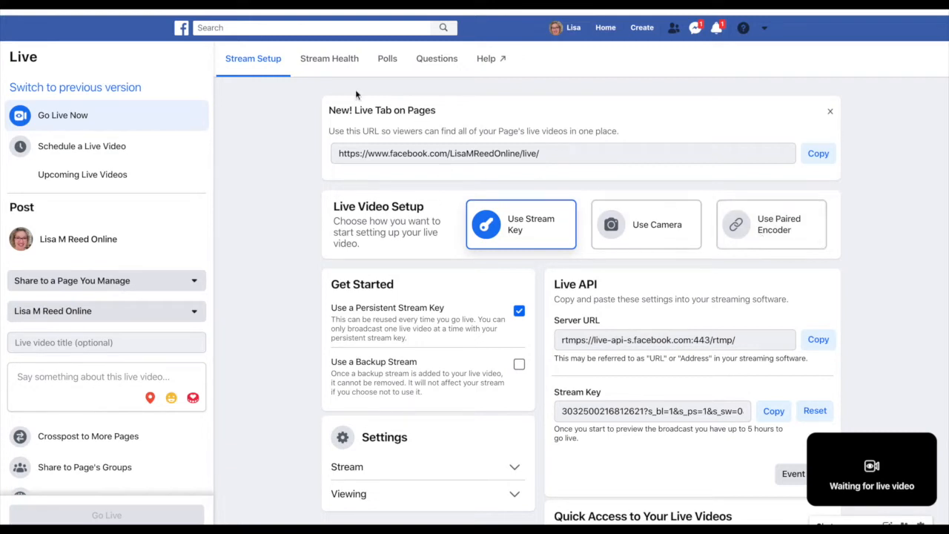
mouse_move(334, 67)
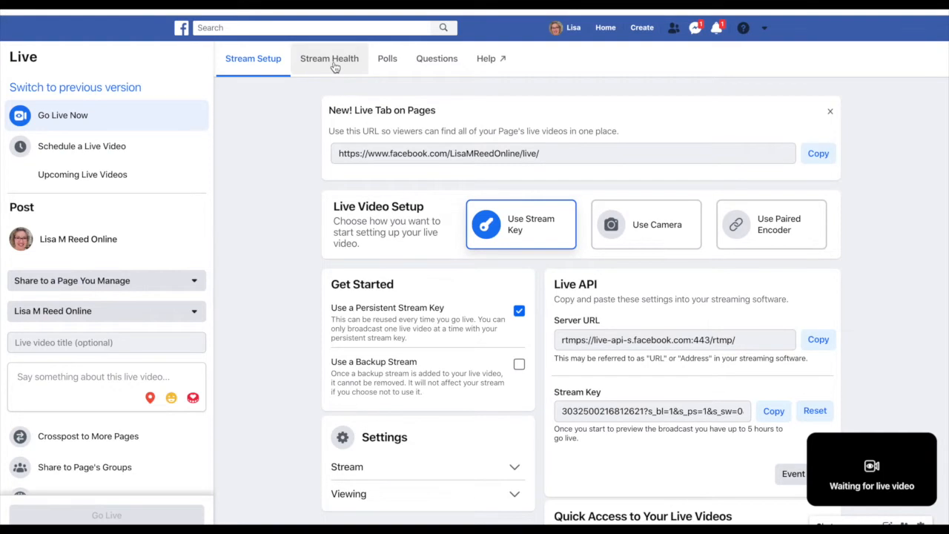
click(329, 59)
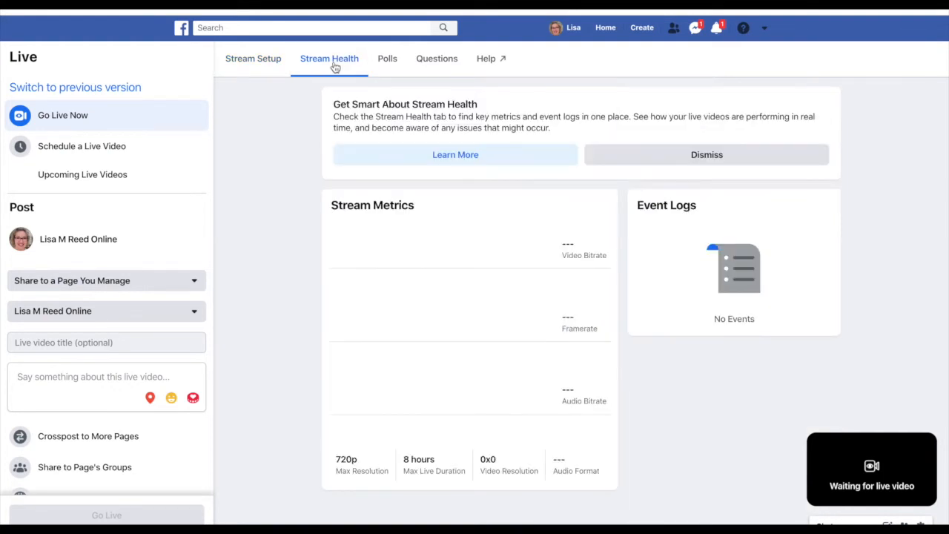
mouse_move(440, 104)
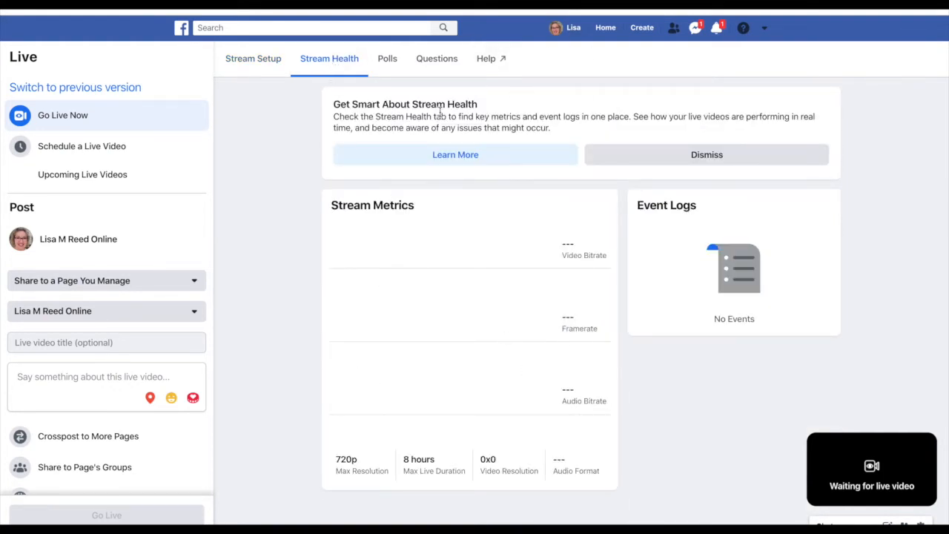
mouse_move(549, 232)
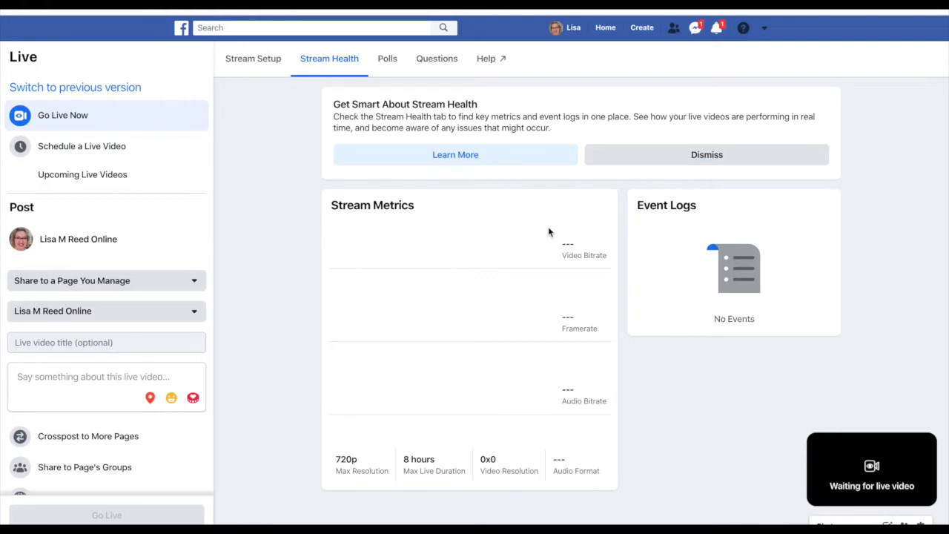
mouse_move(563, 345)
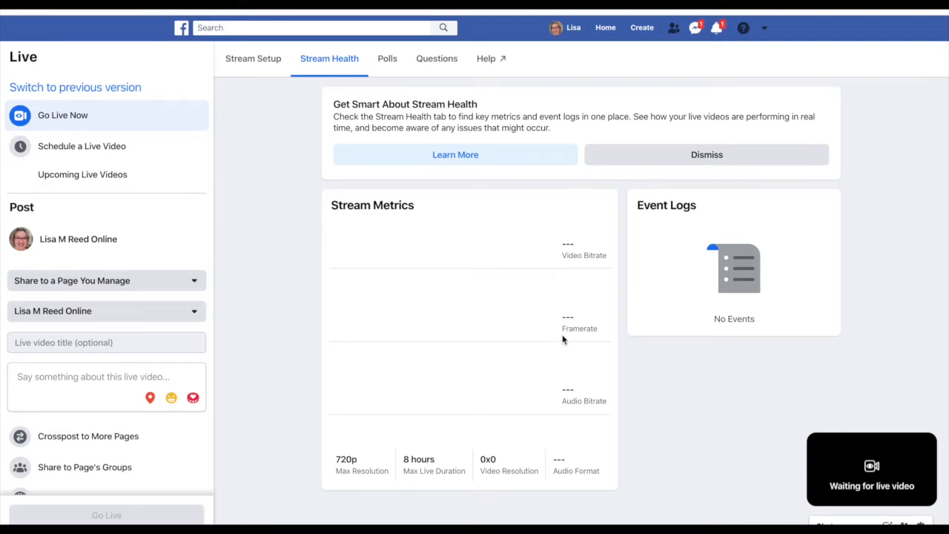
mouse_move(439, 492)
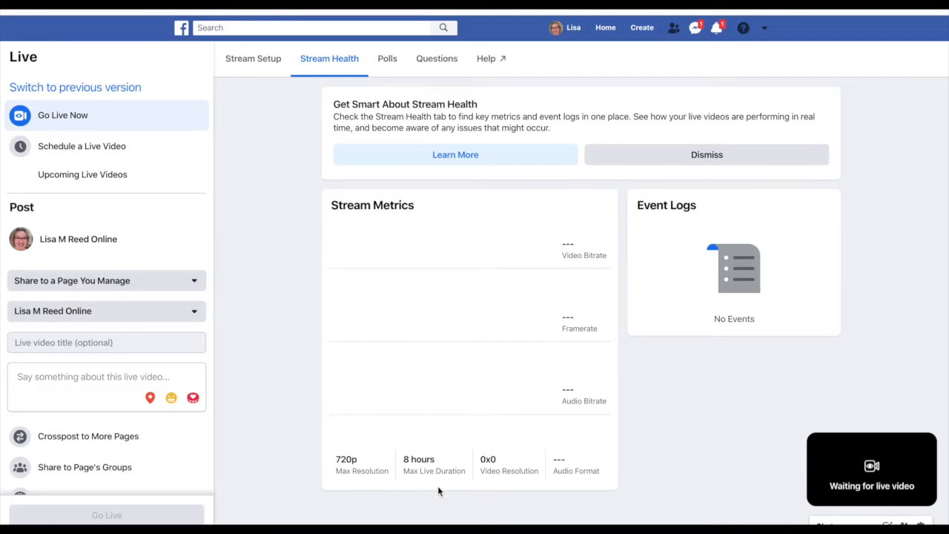
click(387, 58)
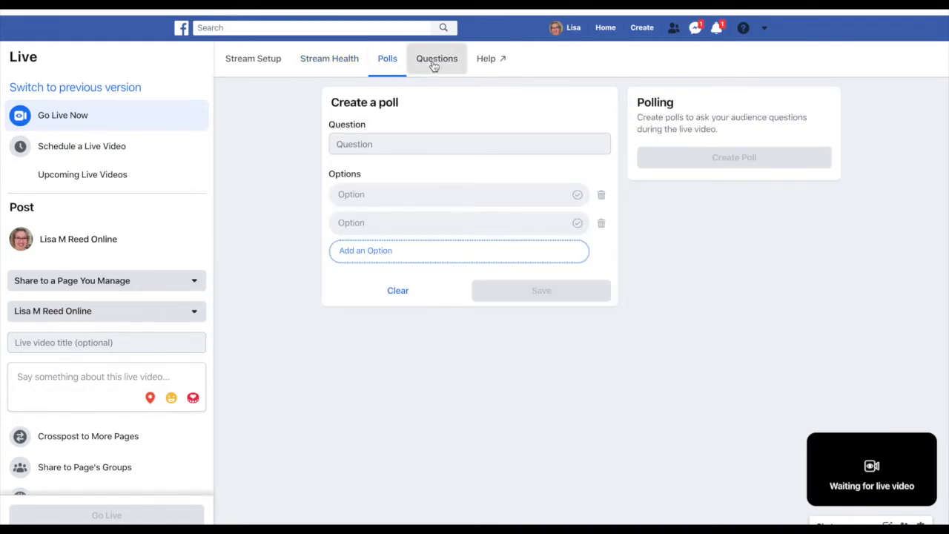
click(436, 58)
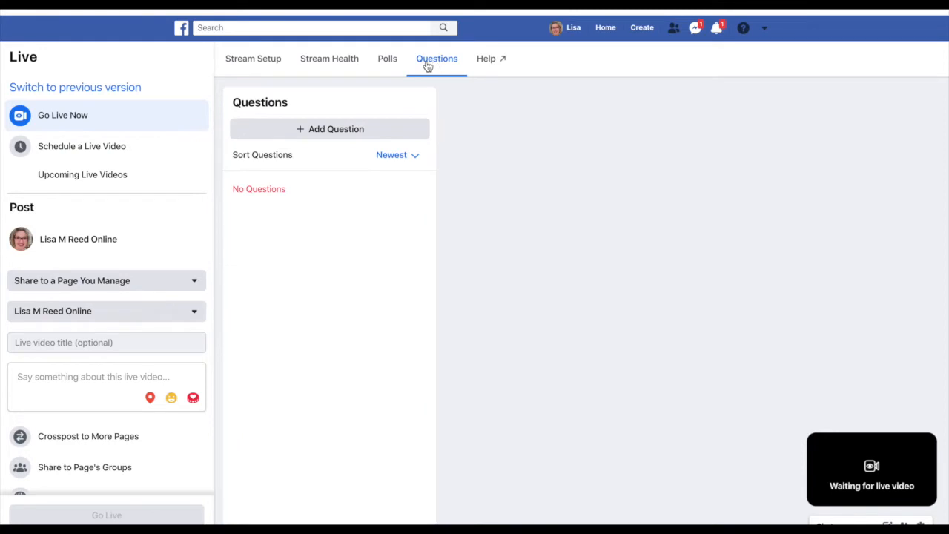
click(253, 58)
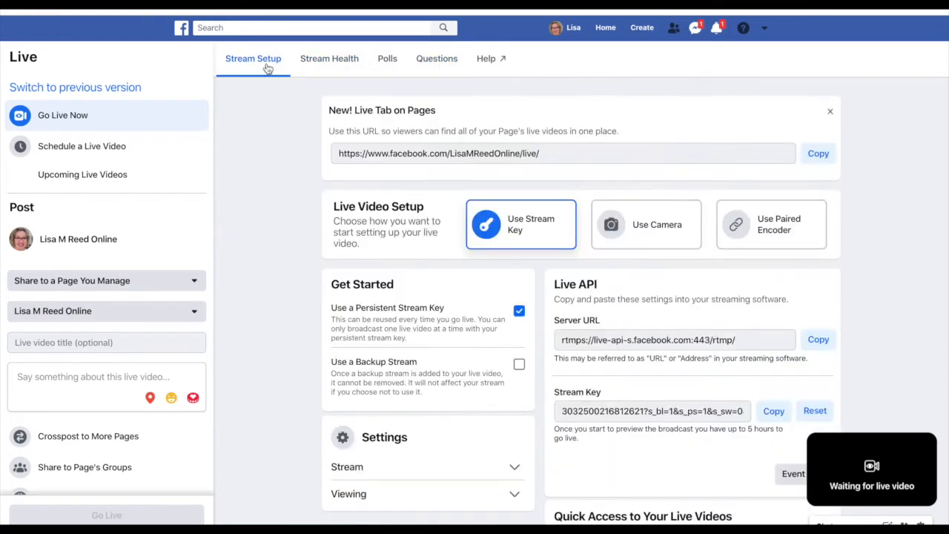
mouse_move(627, 242)
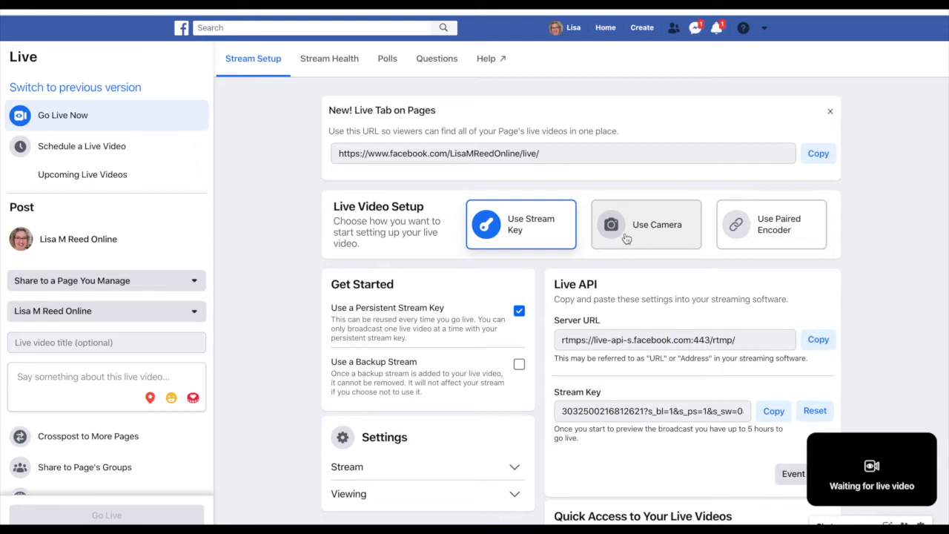
mouse_move(641, 231)
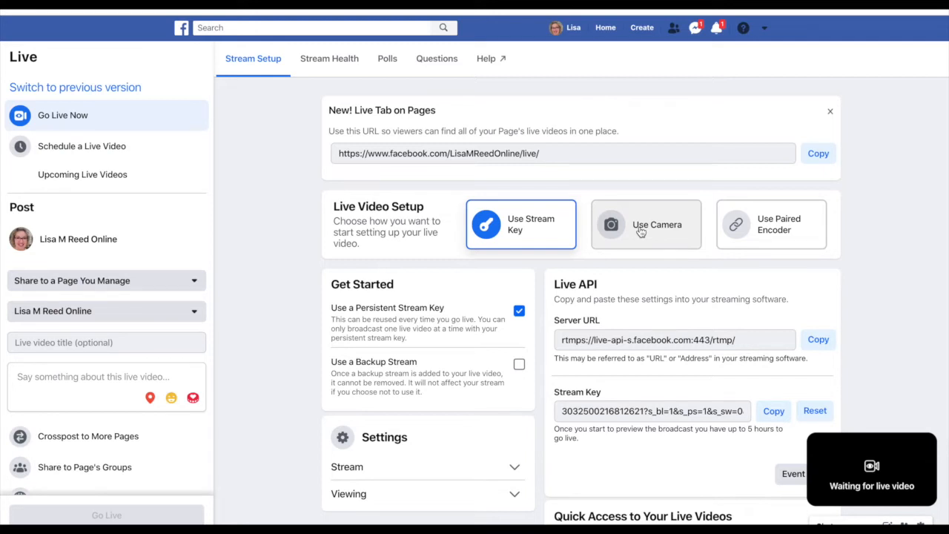
click(645, 224)
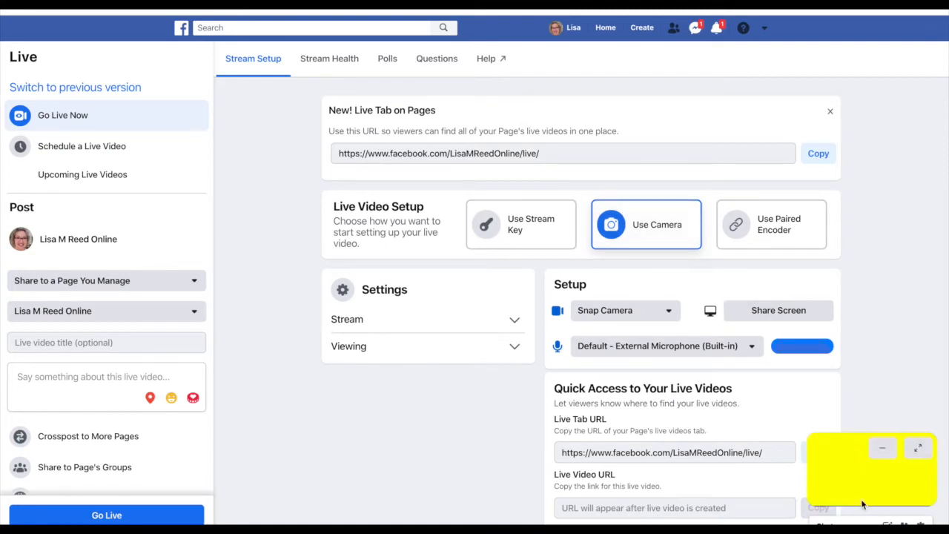
mouse_move(839, 486)
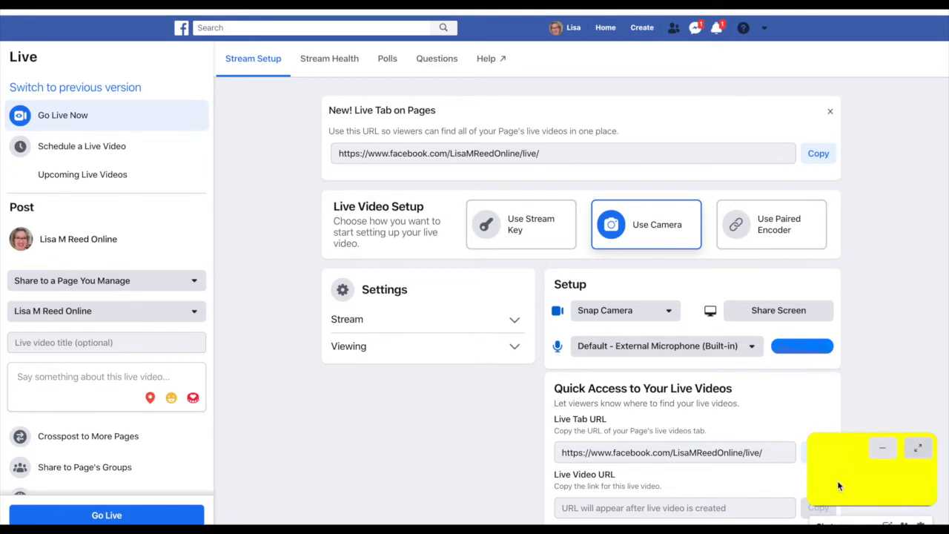
mouse_move(895, 518)
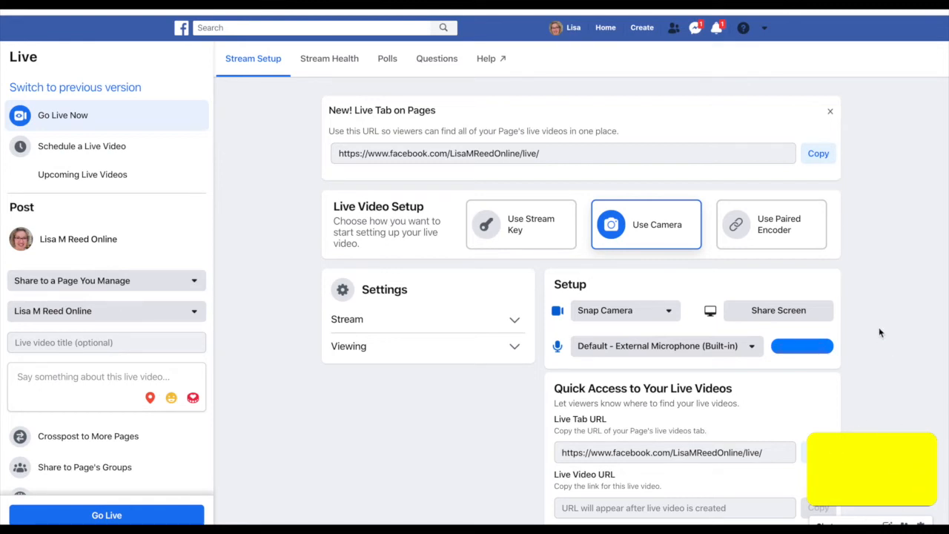
mouse_move(130, 514)
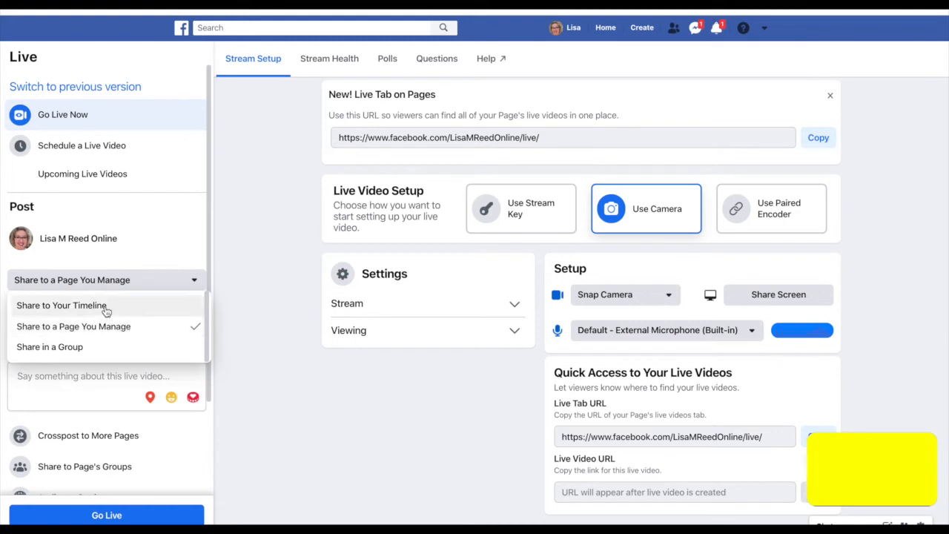
mouse_move(115, 334)
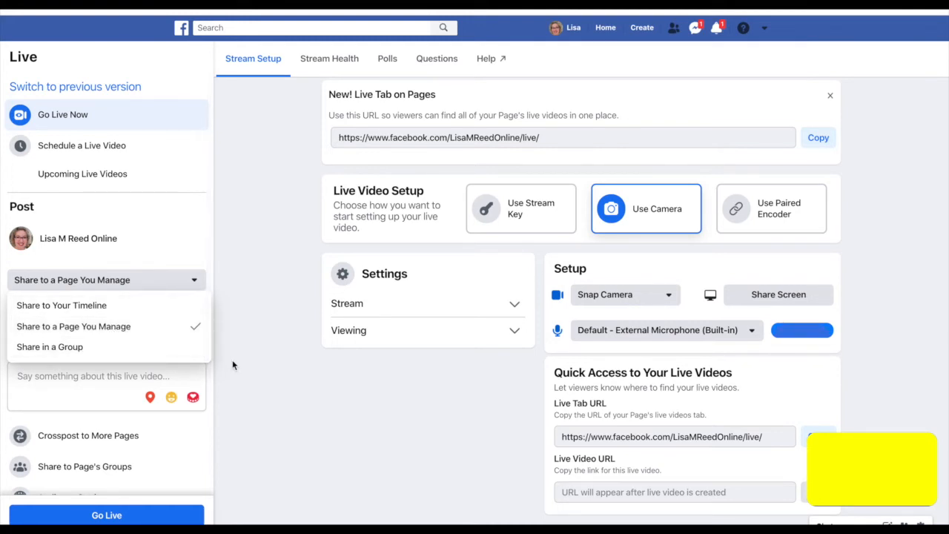
- Tick Facebook Growth Solutions under Share to Page's Groups and close the group dialog
scroll(down, 3)
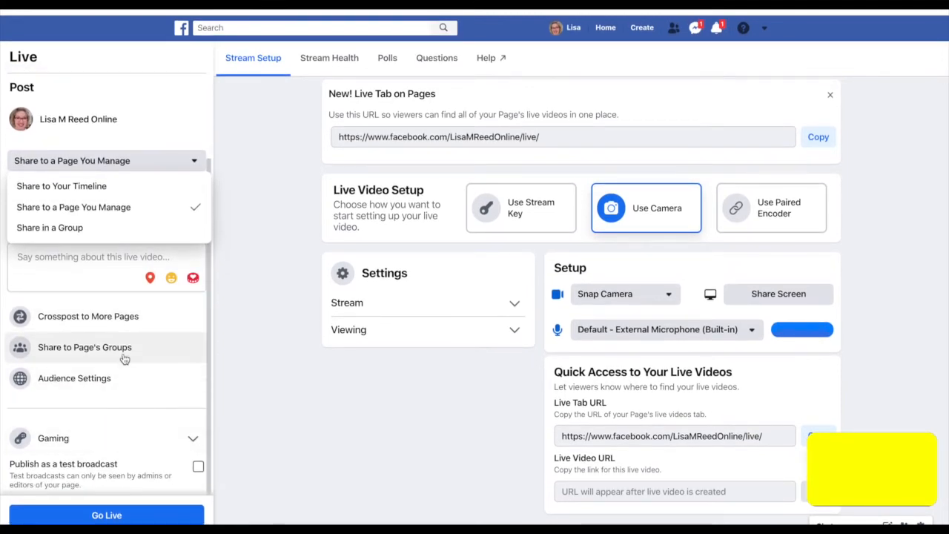
click(83, 347)
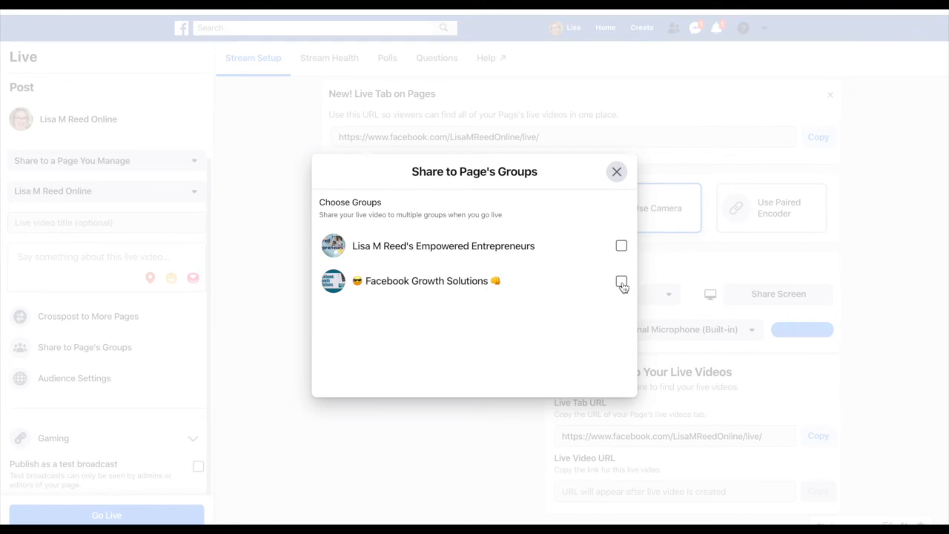
click(621, 281)
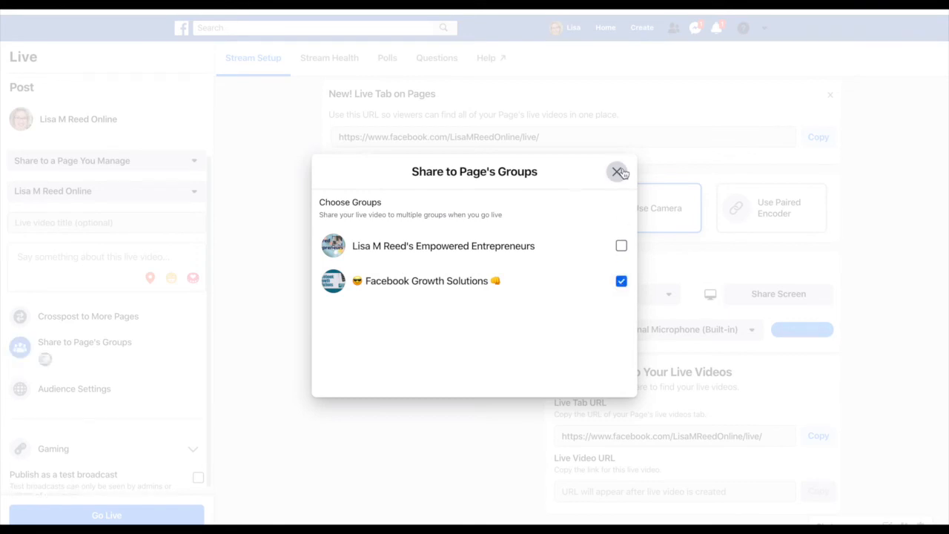
click(616, 171)
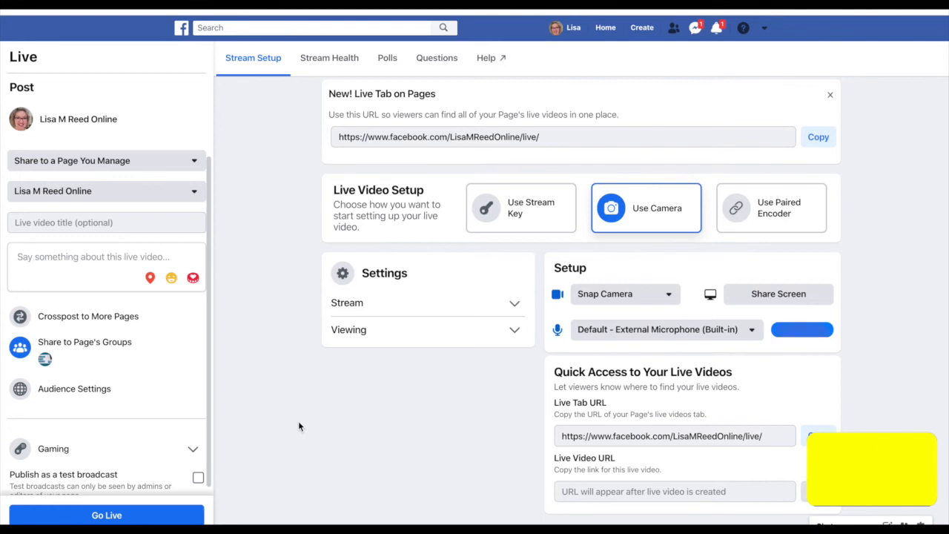
mouse_move(651, 294)
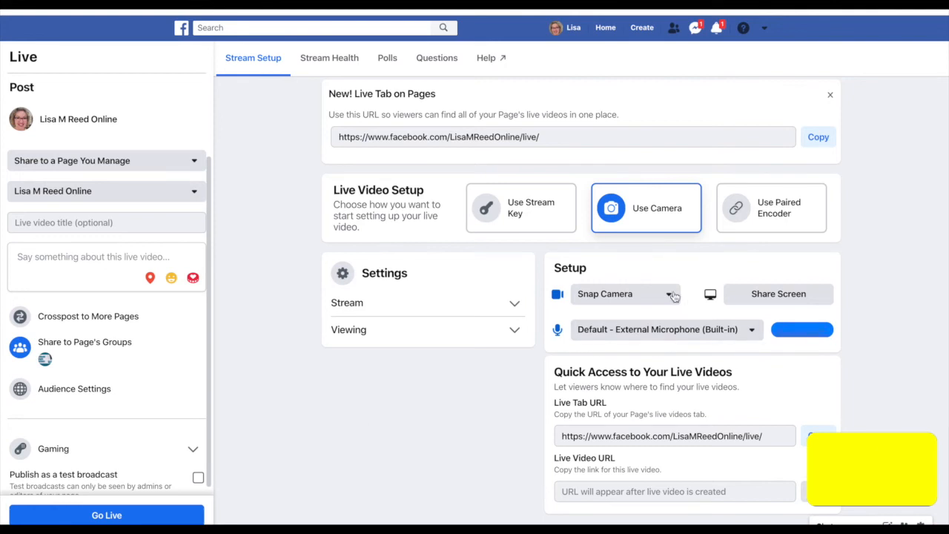
mouse_move(636, 319)
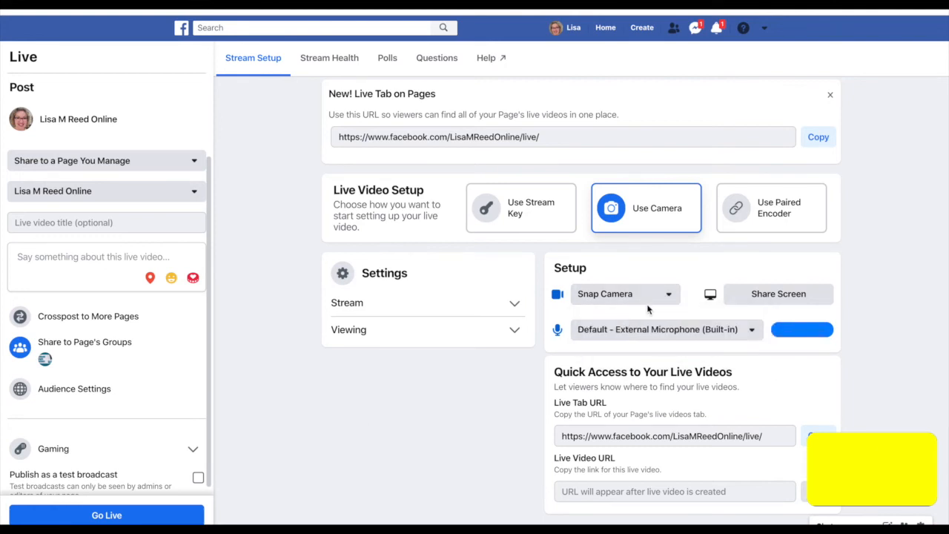
mouse_move(765, 304)
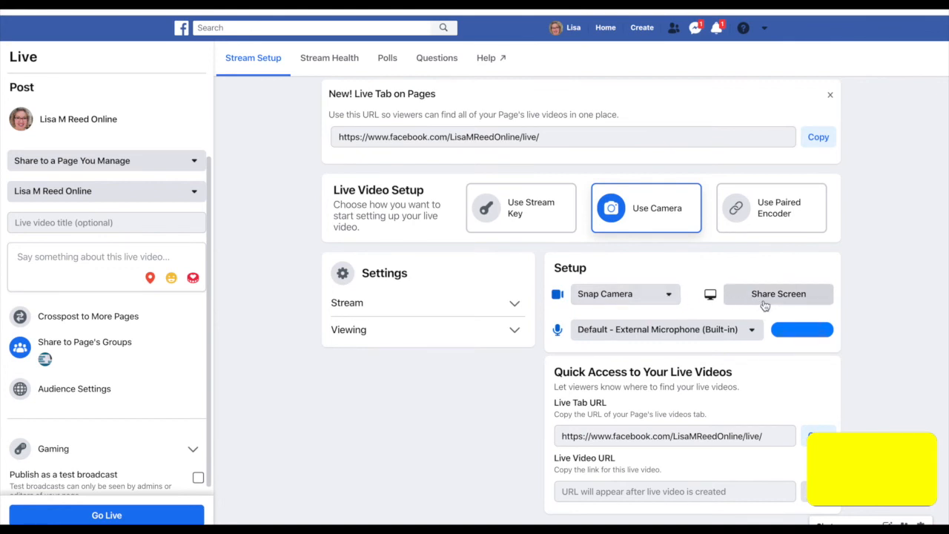
mouse_move(752, 334)
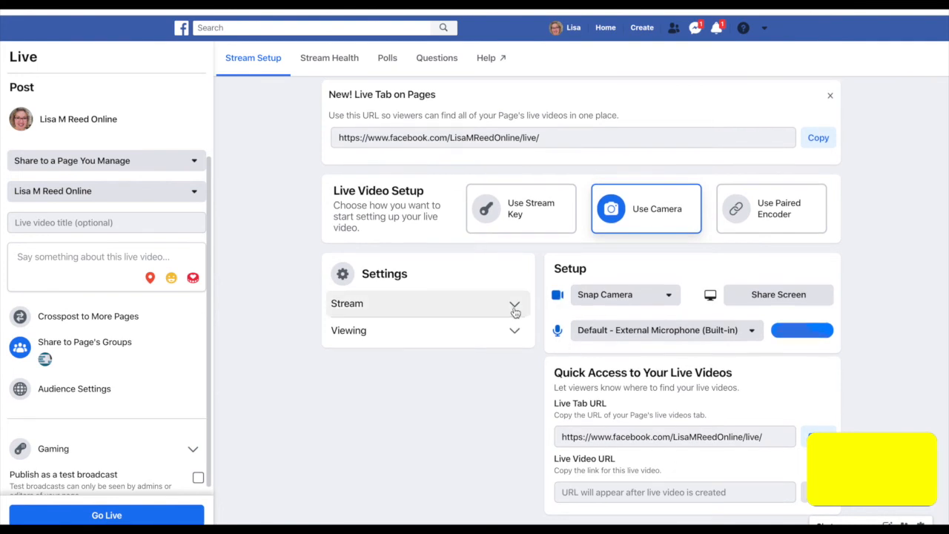
click(514, 303)
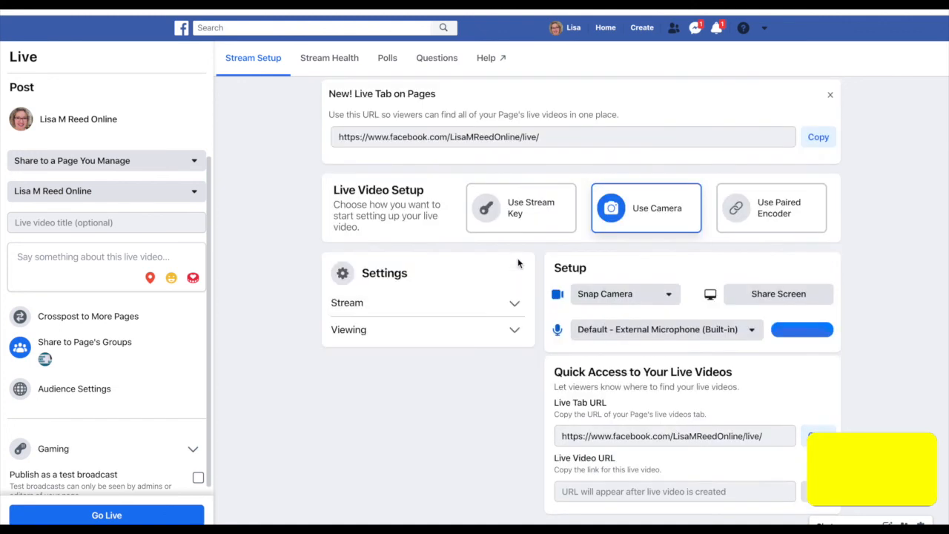
click(427, 329)
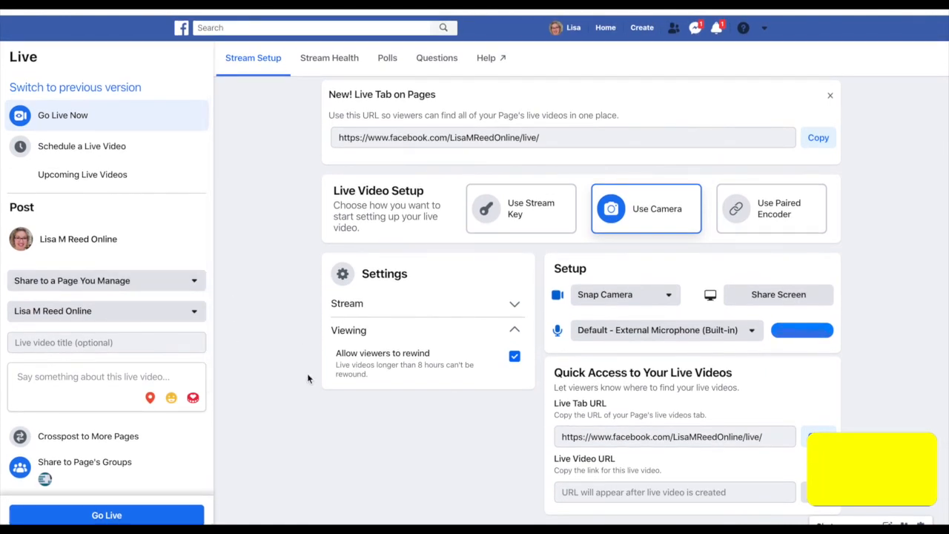
mouse_move(328, 354)
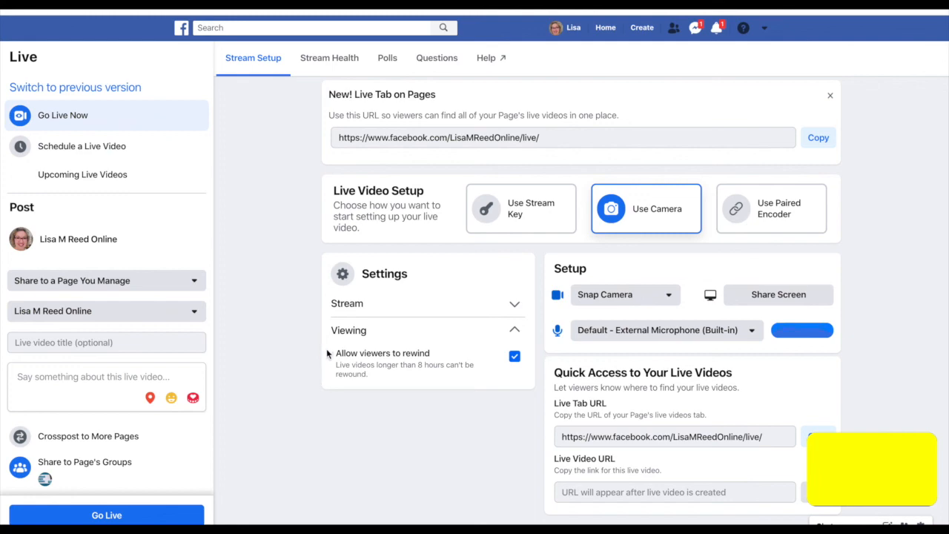